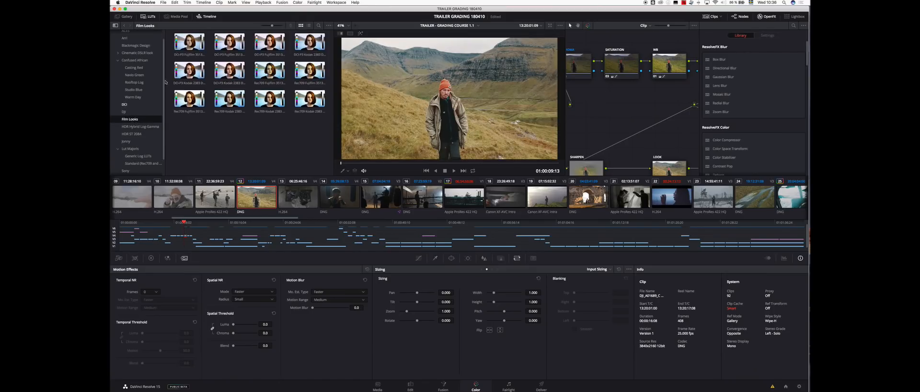
# Step: Preview three different Film Looks LUTs on the hiker shot to compare them
pyautogui.click(229, 70)
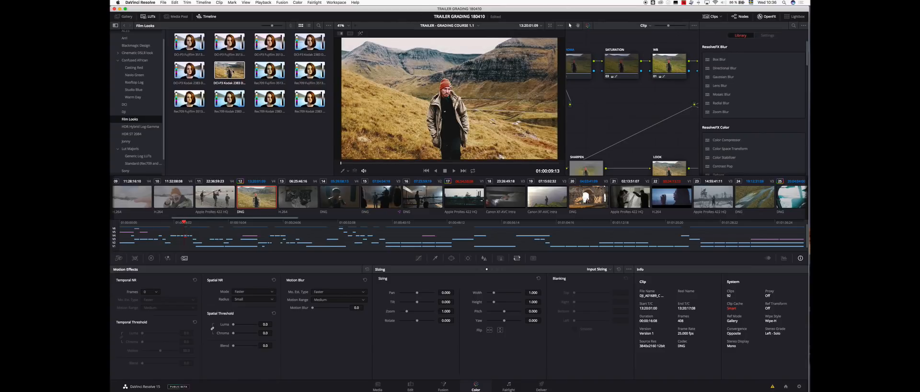
pyautogui.click(270, 72)
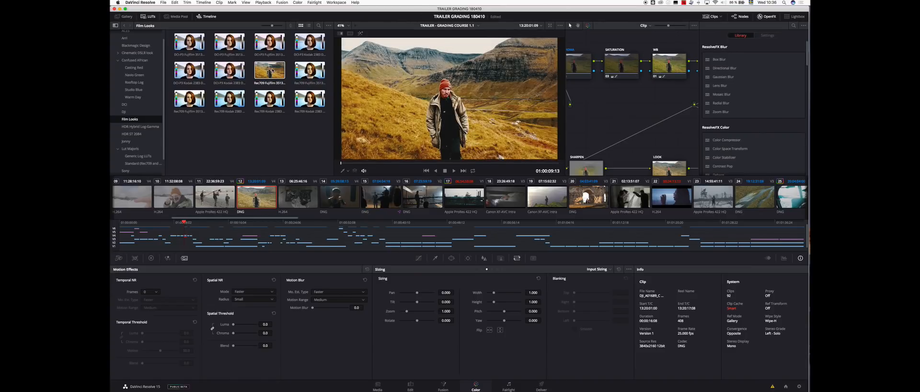
pyautogui.click(505, 197)
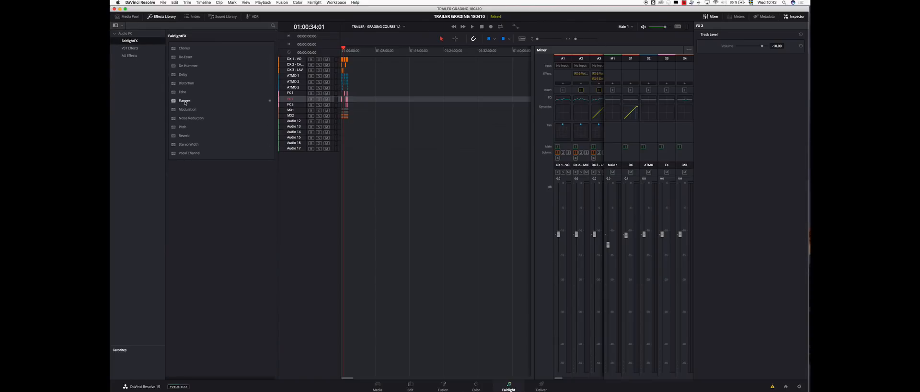
pyautogui.moveTo(188, 109)
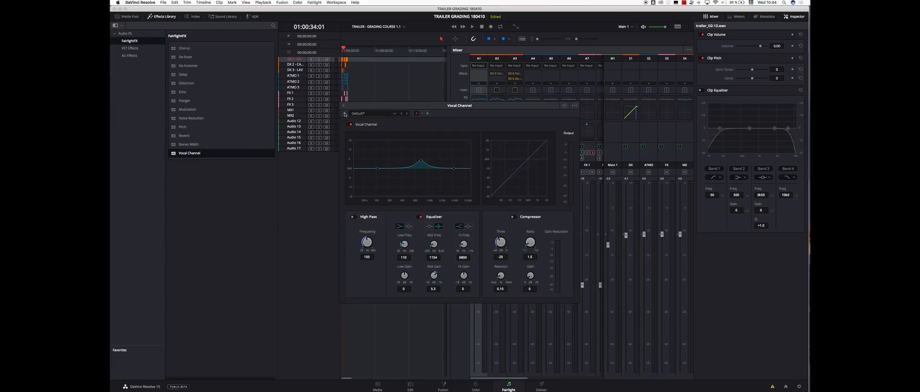
# Step: Save the current Vocal Channel settings as a preset named VC
pyautogui.click(428, 113)
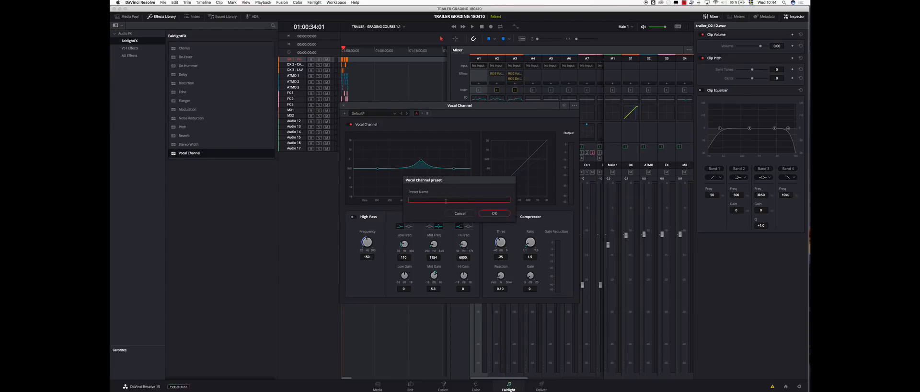
pyautogui.write('VC')
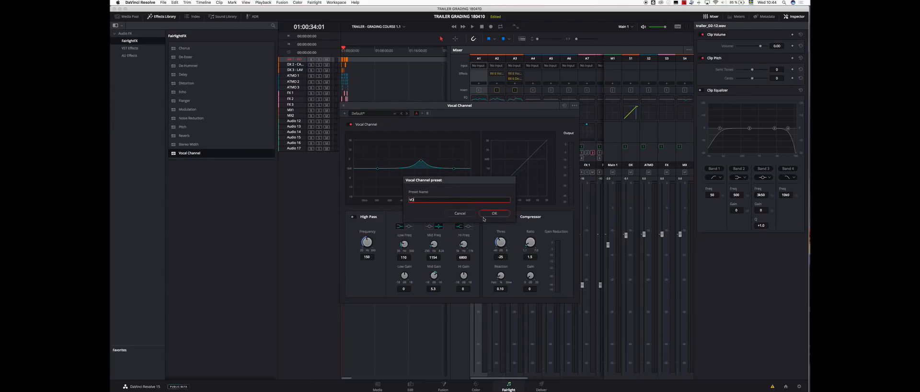
pyautogui.click(540, 387)
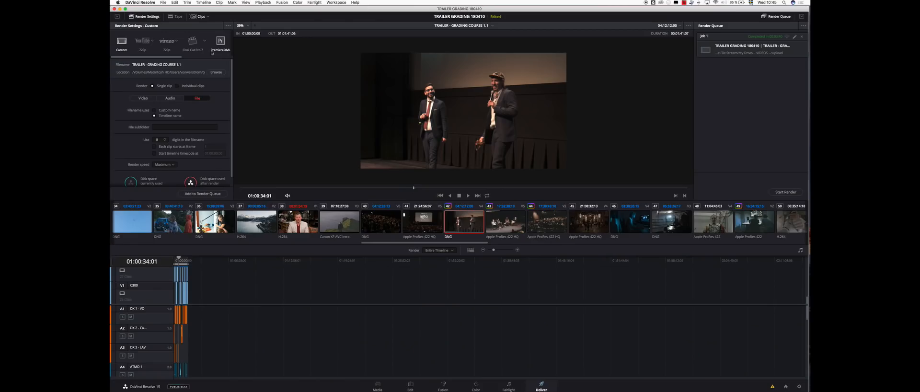